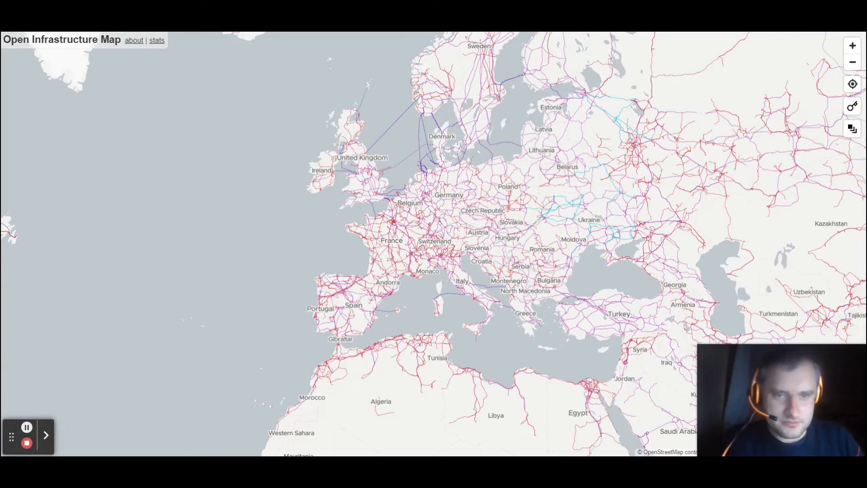
pyautogui.moveTo(445, 224)
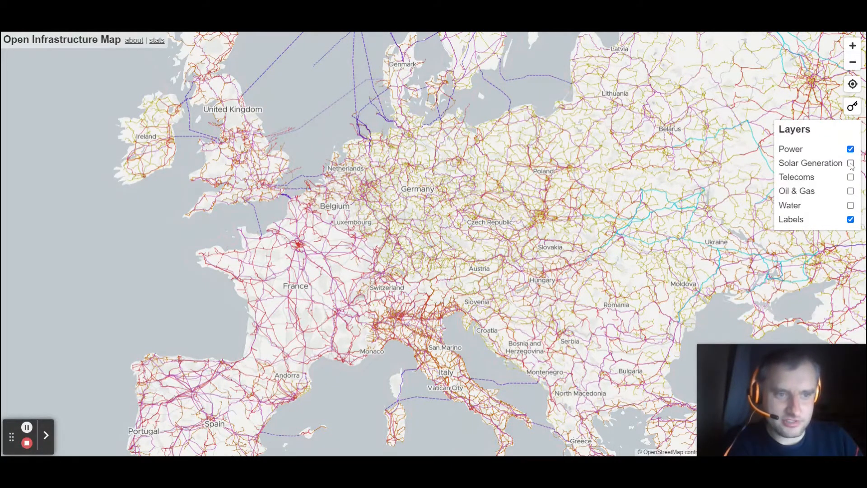
# - Switch on the Solar Generation, Telecoms, Oil & Gas and Water map layers
pyautogui.click(849, 163)
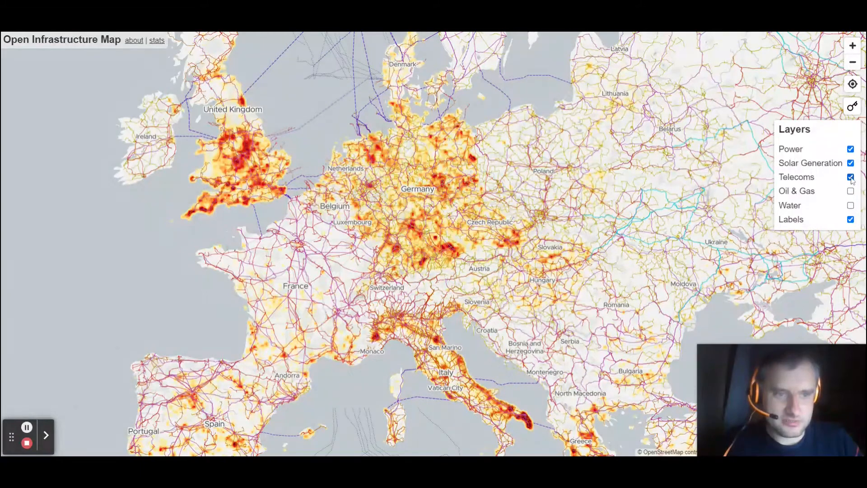
pyautogui.click(850, 177)
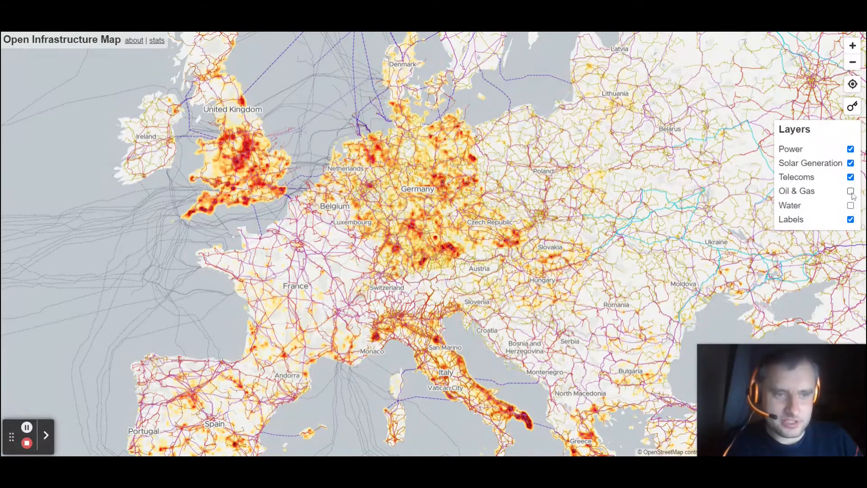
pyautogui.click(849, 190)
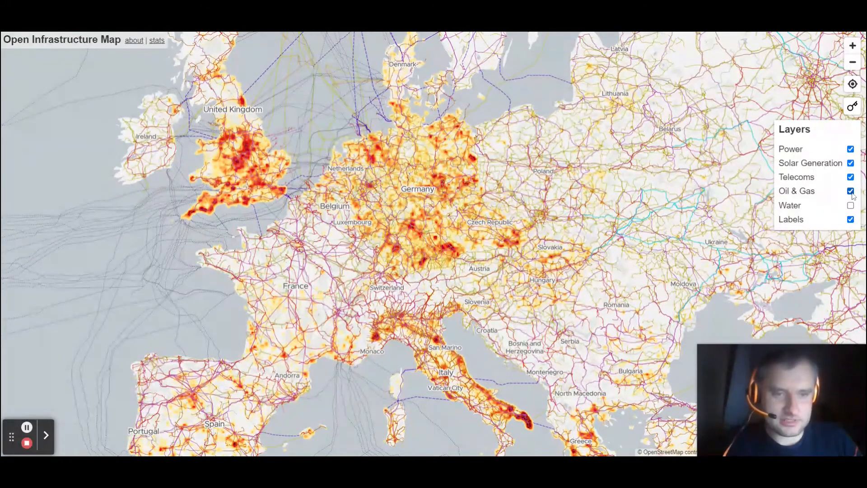
pyautogui.click(849, 205)
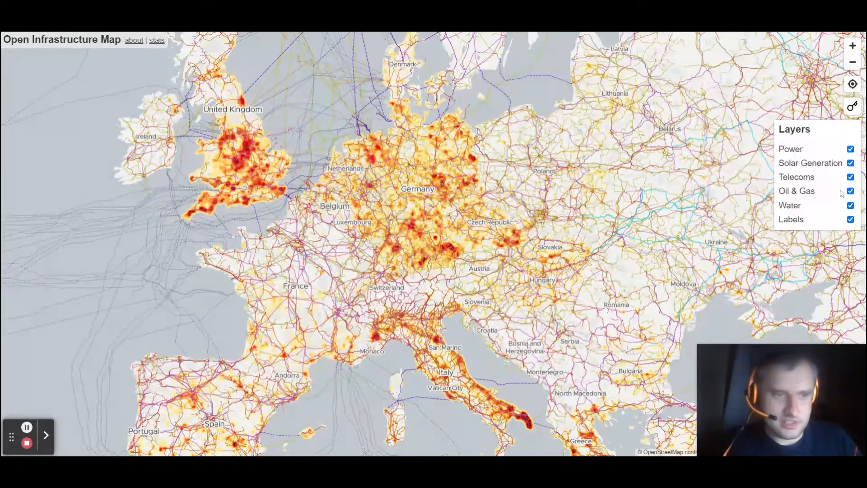
pyautogui.click(852, 107)
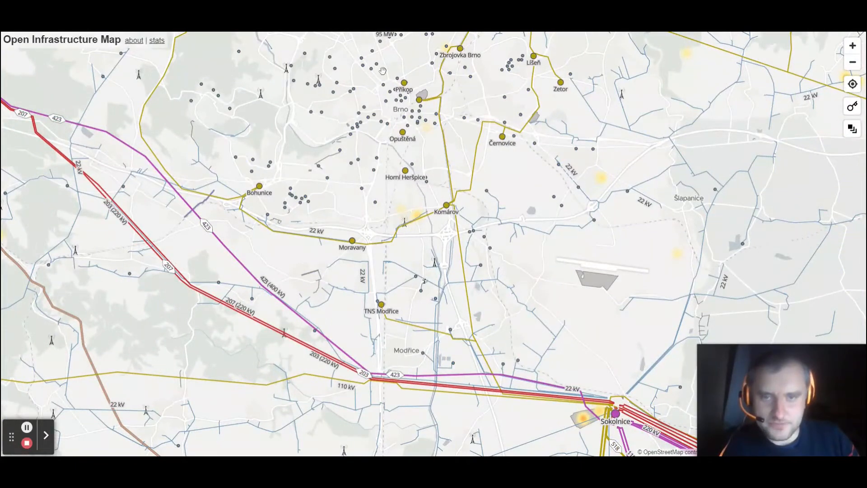
# - Pan the map to centre Brno and its 110 kV substations
pyautogui.moveTo(381, 71); pyautogui.dragTo(543, 248)
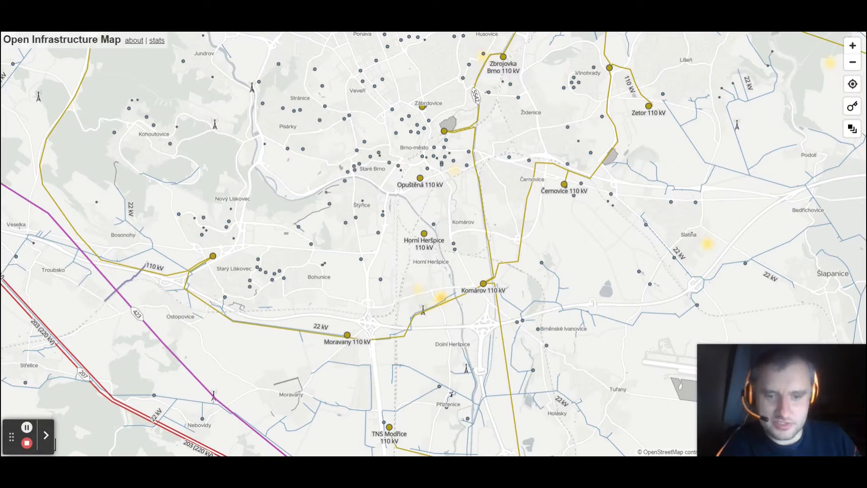
pyautogui.moveTo(650, 274)
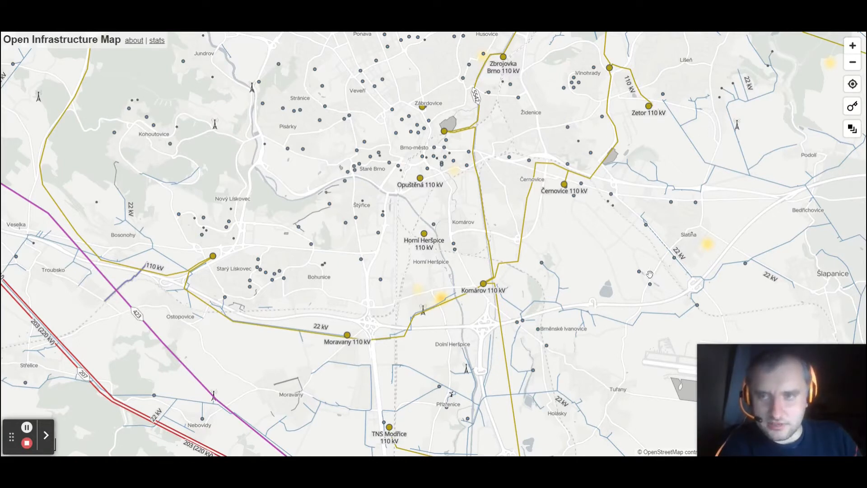
pyautogui.moveTo(340, 177)
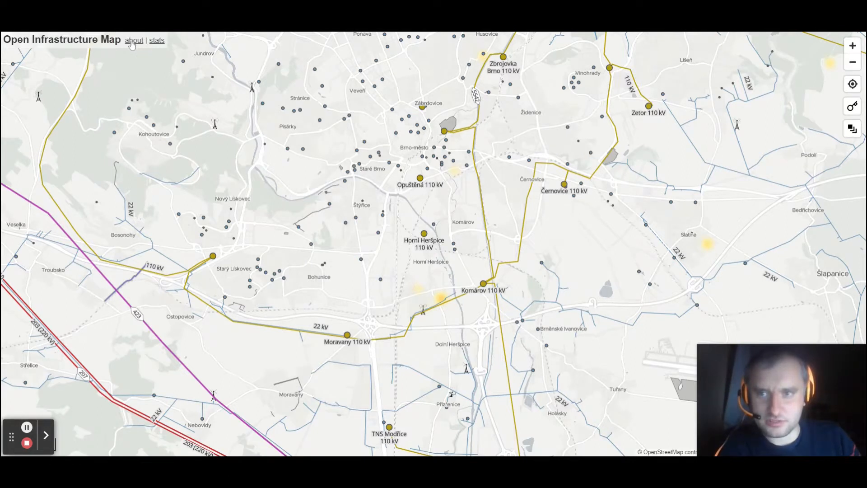
# - Go to the About page and follow its 'TileJSON file' link
pyautogui.click(134, 40)
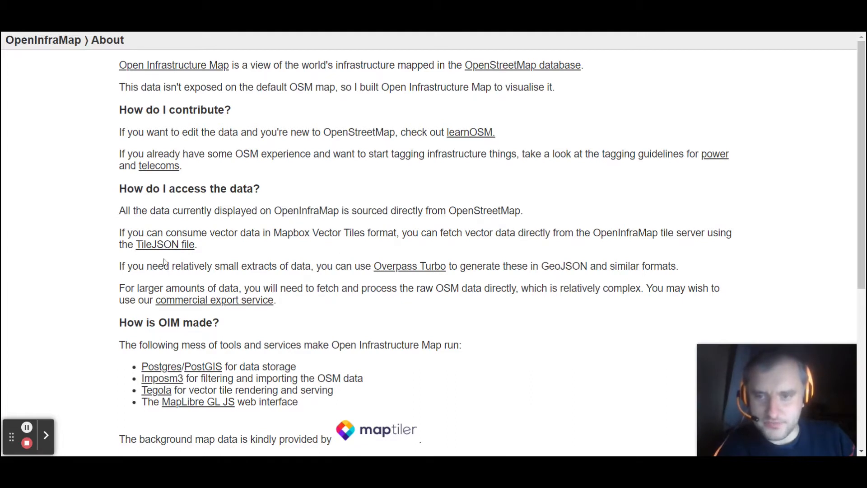
pyautogui.click(165, 244)
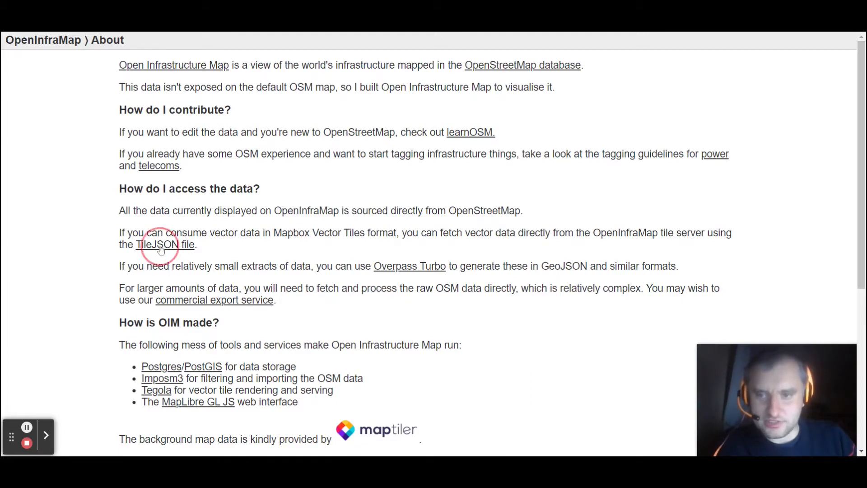
pyautogui.click(165, 245)
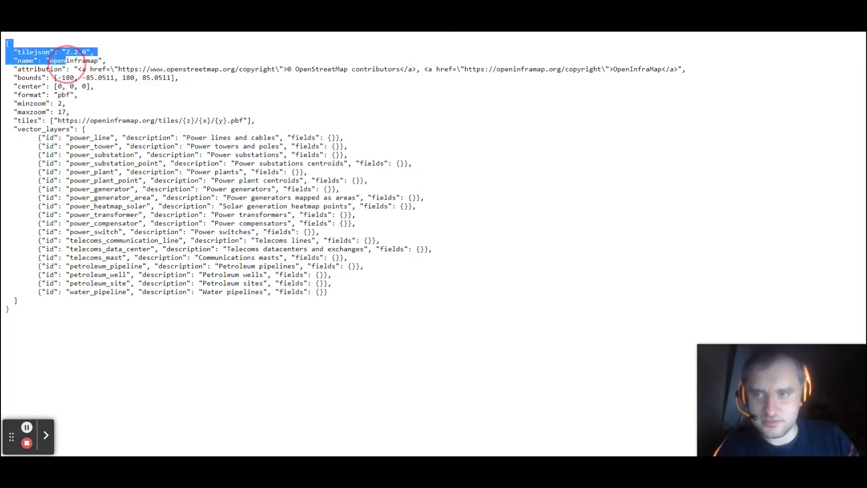
# - Select the whole TileJSON vector_layers listing before moving to QGIS
pyautogui.press('ctrl+a')
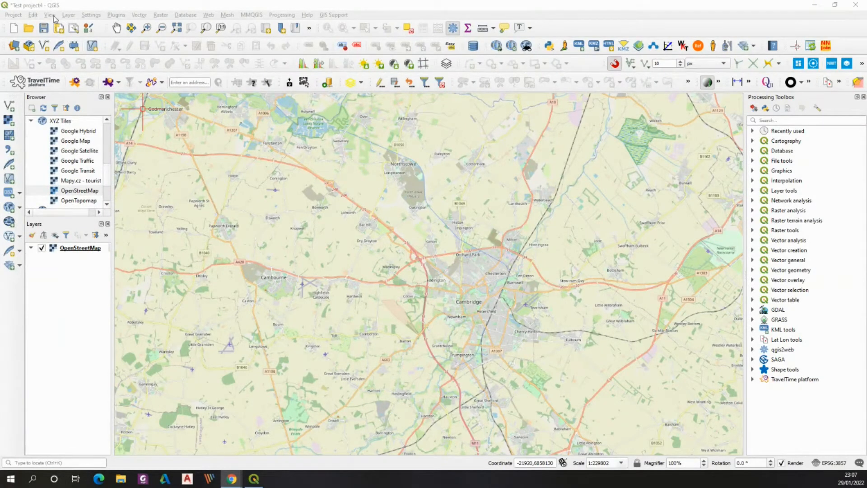
# - Launch Add Vector Tiles Layer from the Vector > Vector Tiles Reader menu
pyautogui.click(138, 15)
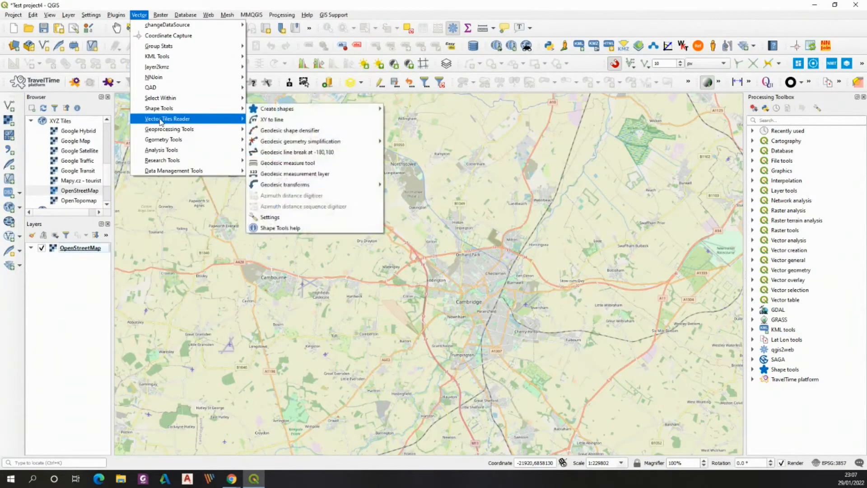
pyautogui.moveTo(166, 119)
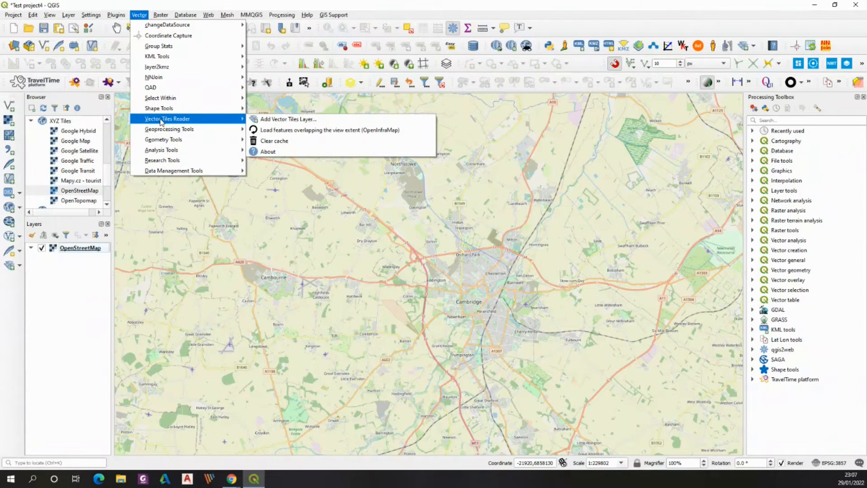
pyautogui.moveTo(288, 119)
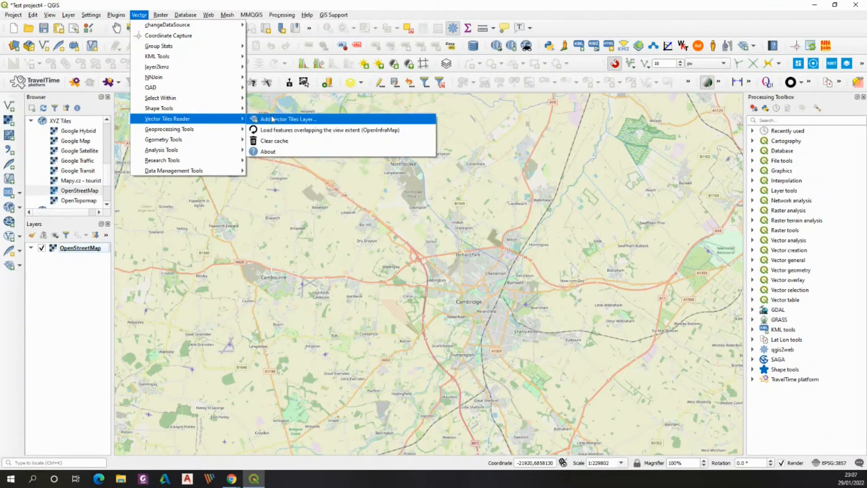
pyautogui.click(288, 119)
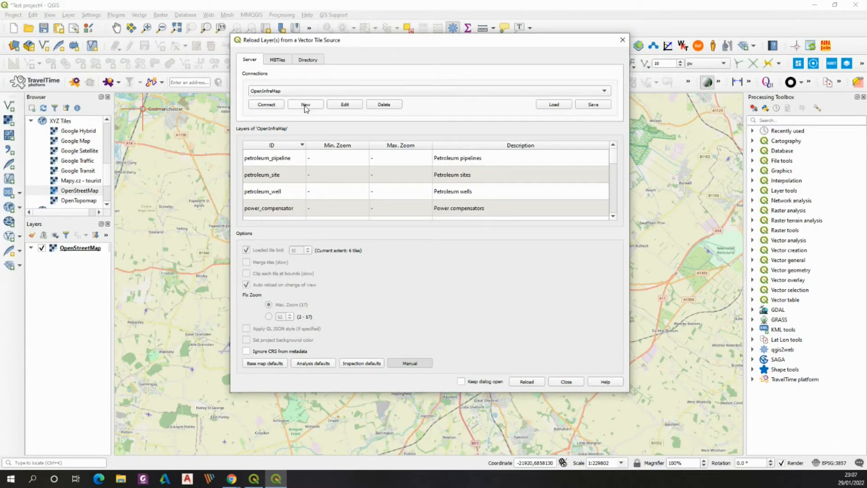
pyautogui.click(305, 104)
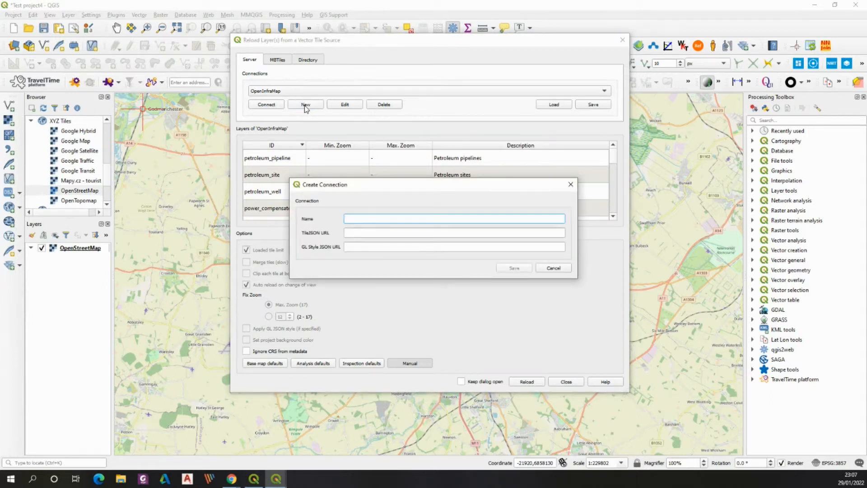
pyautogui.write('OpenInfraMap2')
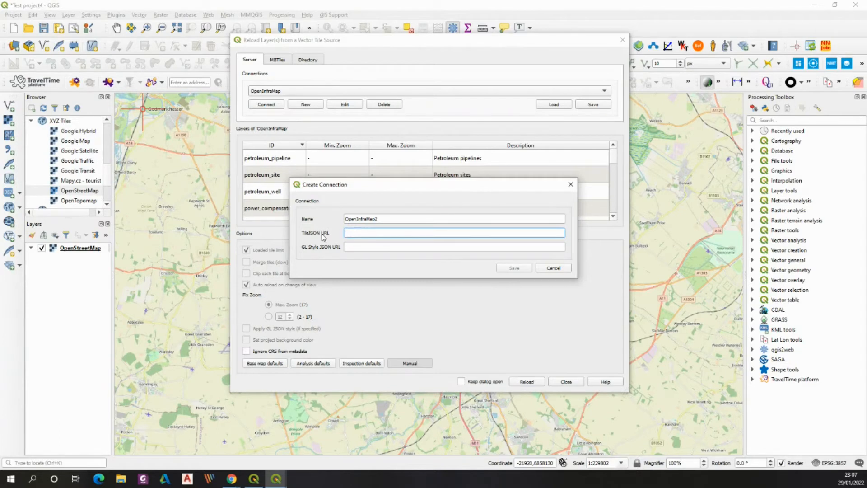
pyautogui.write('https://openinframap.org/map.json')
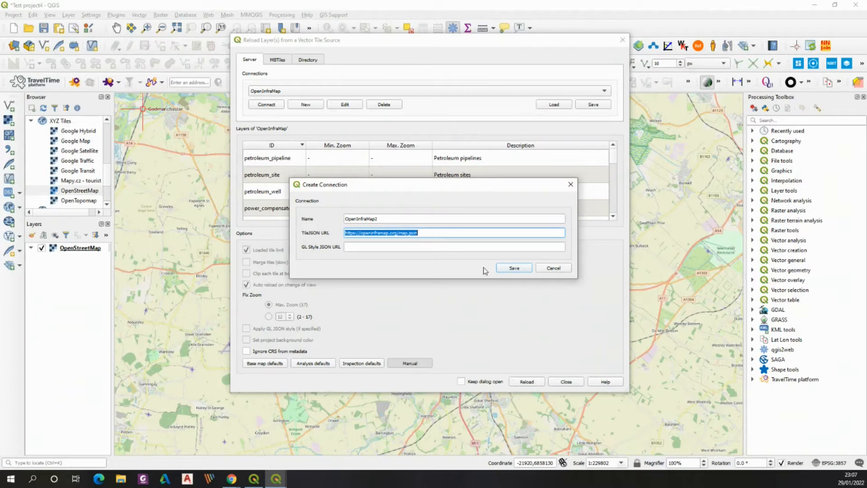
pyautogui.click(512, 267)
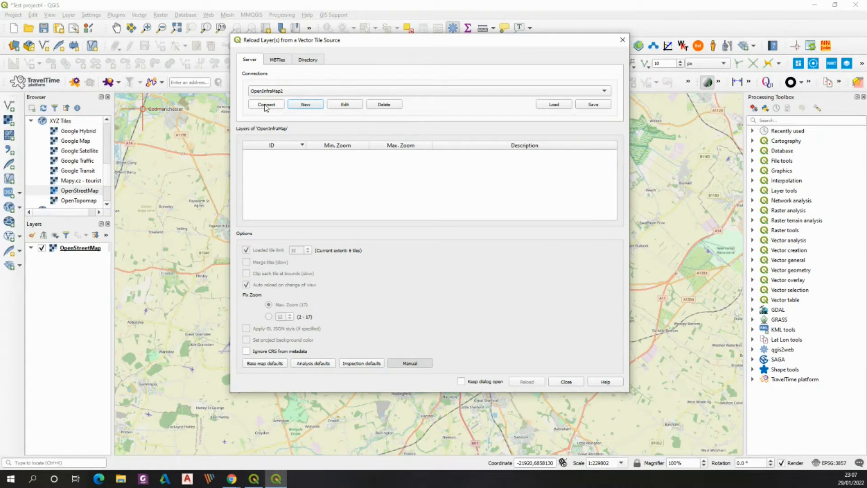
# - Connect to OpenInfraMap2 and add its vector tile layers to the project
pyautogui.click(265, 104)
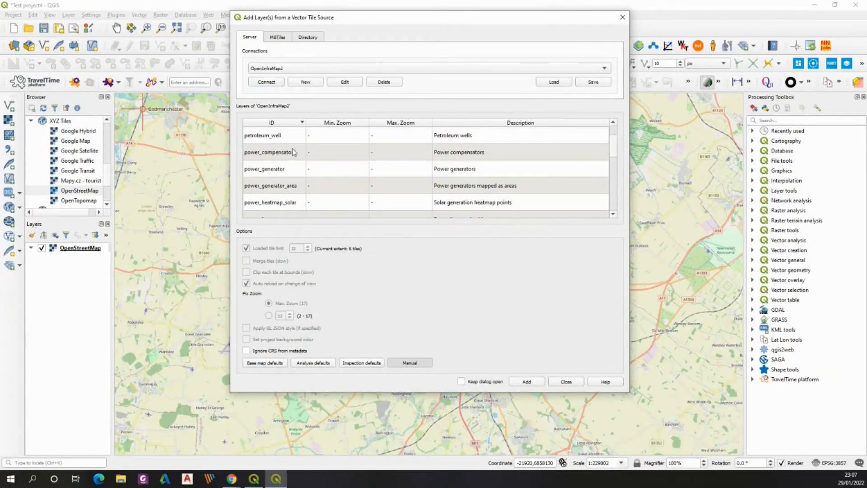
pyautogui.moveTo(488, 134)
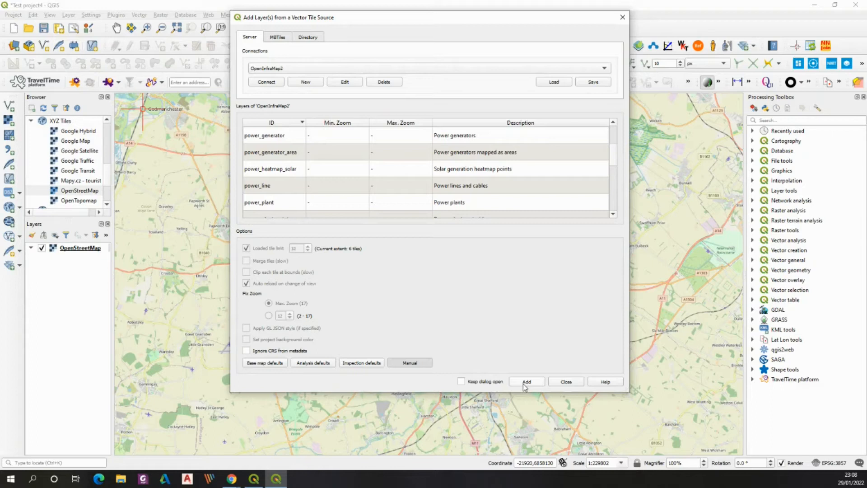
pyautogui.click(525, 381)
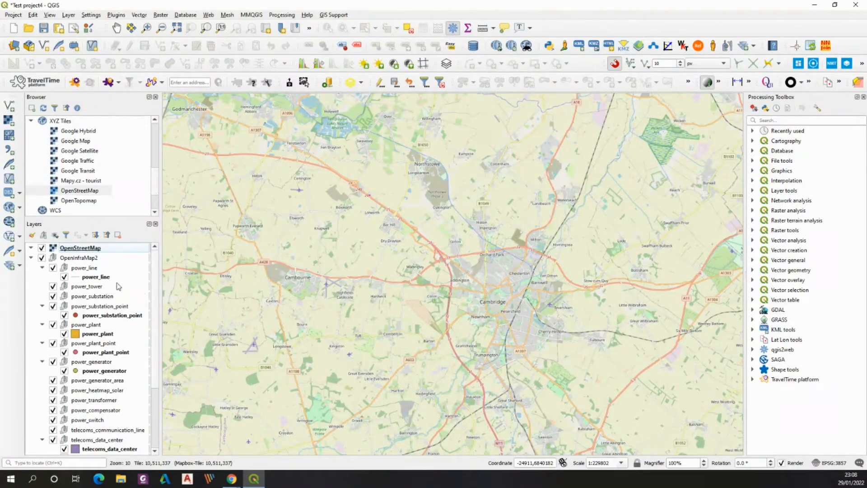
# - Select the OpenInfraMap2 group and bring up its context menu
pyautogui.click(78, 258)
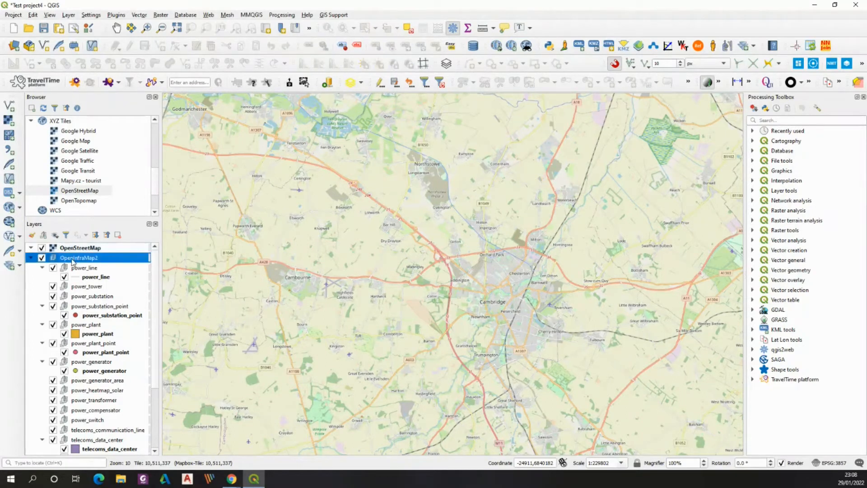
pyautogui.rightClick(78, 257)
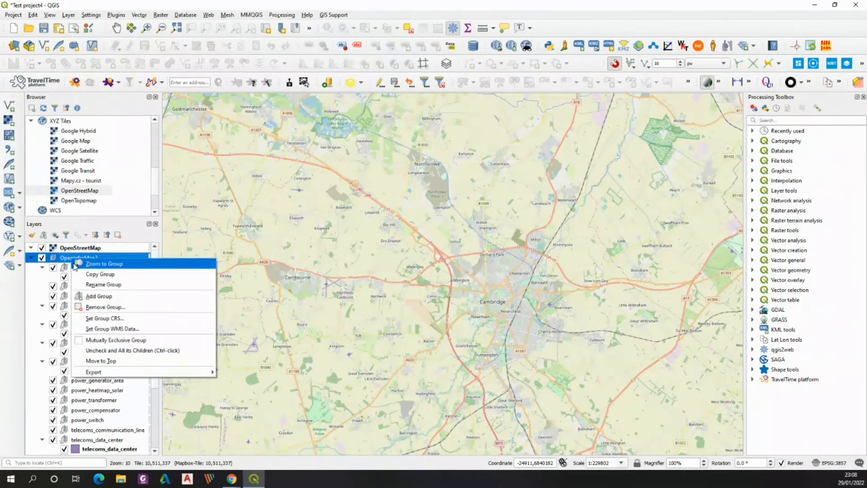
pyautogui.moveTo(104, 317)
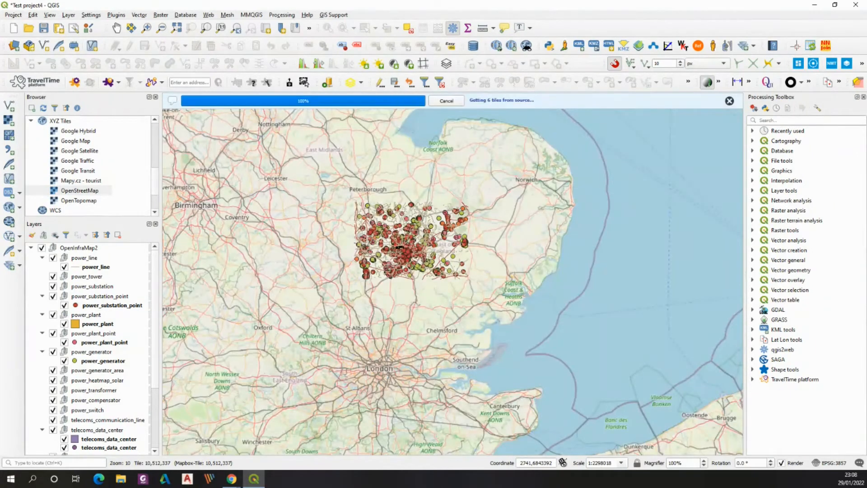
# - Zoom out over Europe, then in on Duddeston in central Birmingham
pyautogui.scroll(-3)
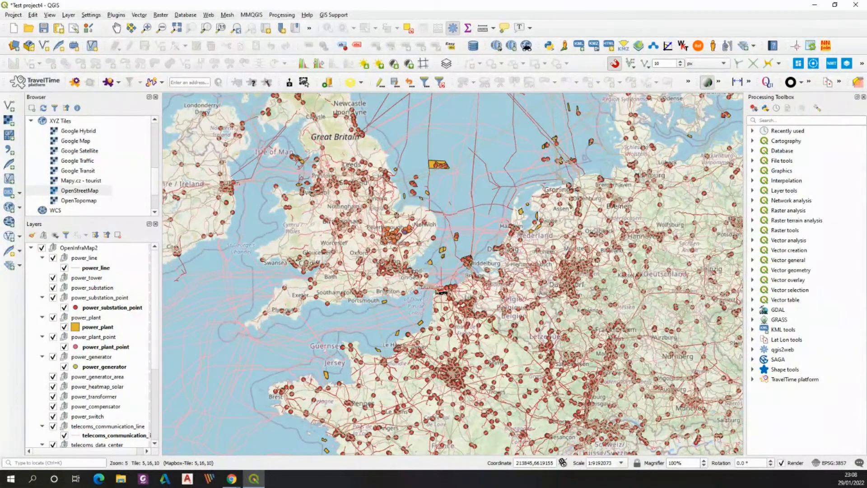
pyautogui.scroll(-3)
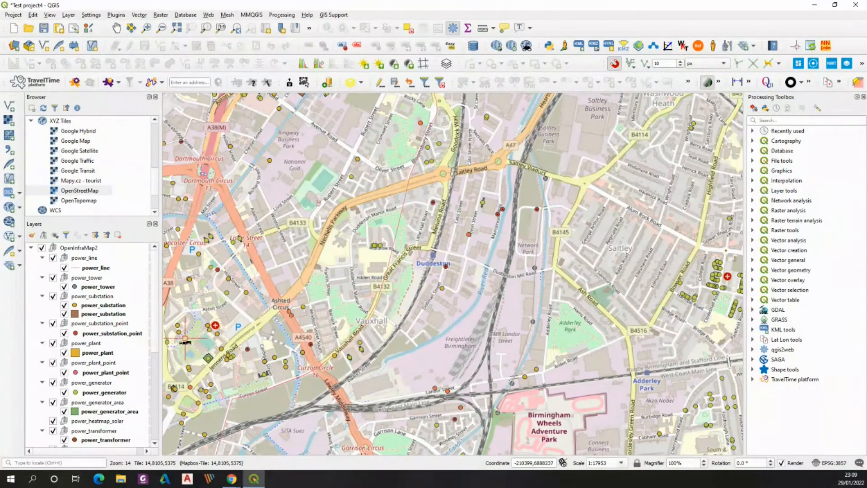
pyautogui.click(111, 332)
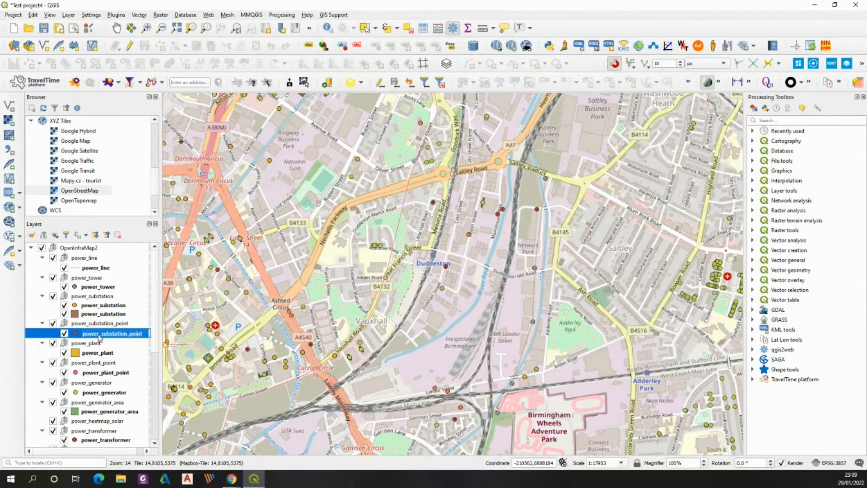
pyautogui.moveTo(110, 333)
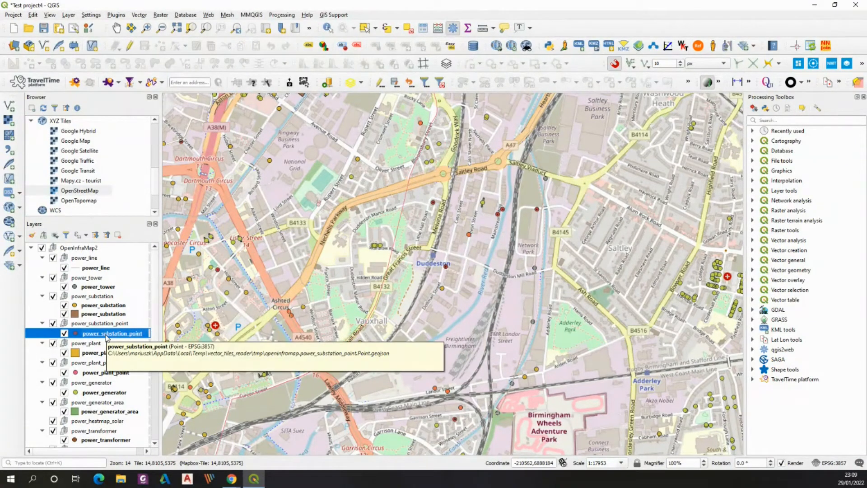
pyautogui.rightClick(110, 333)
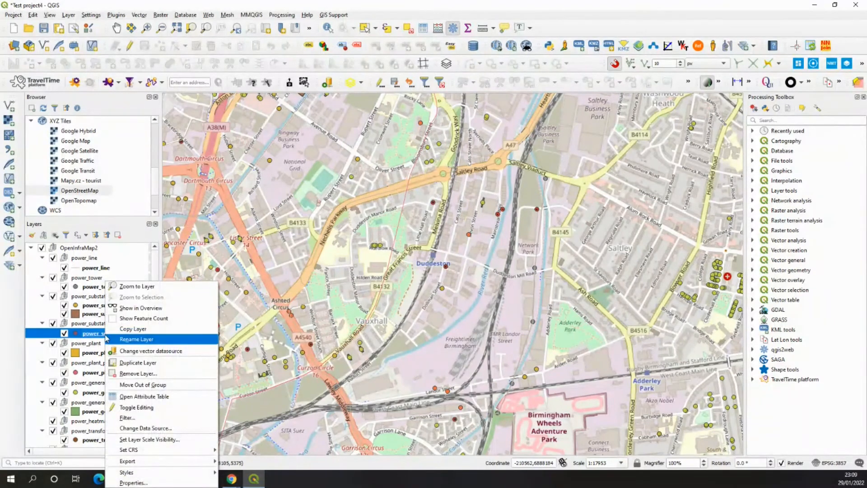
pyautogui.click(144, 396)
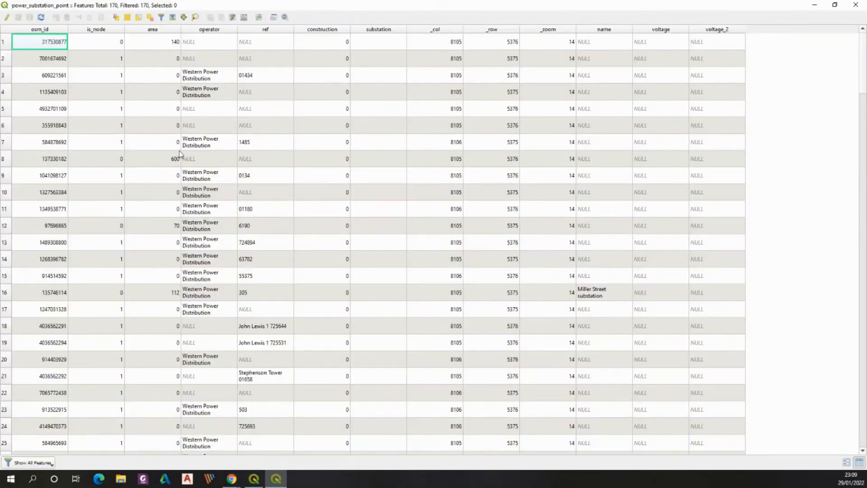
pyautogui.click(39, 258)
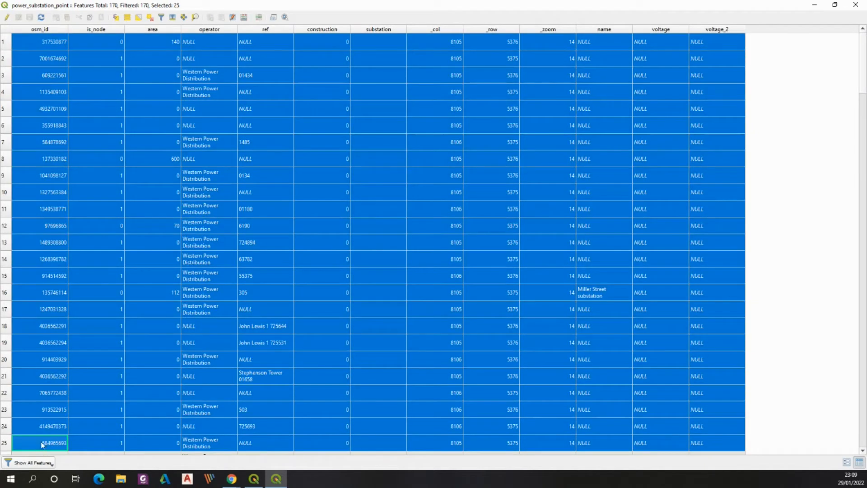
pyautogui.moveTo(372, 114)
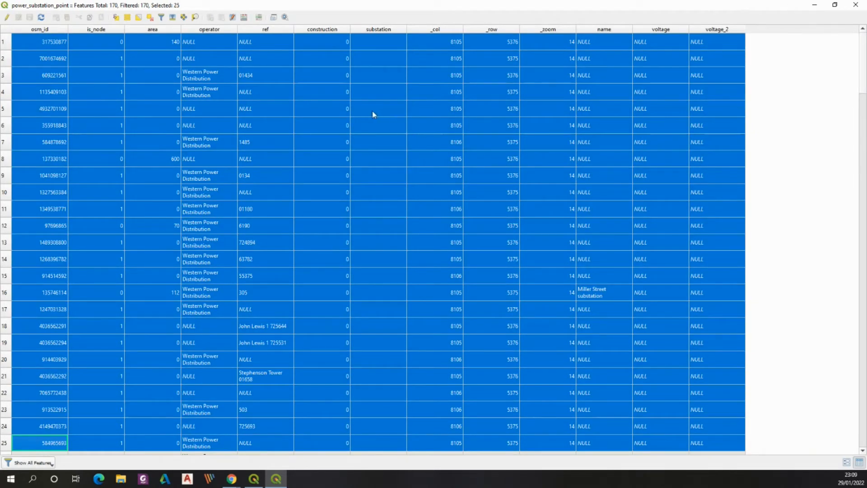
pyautogui.click(379, 108)
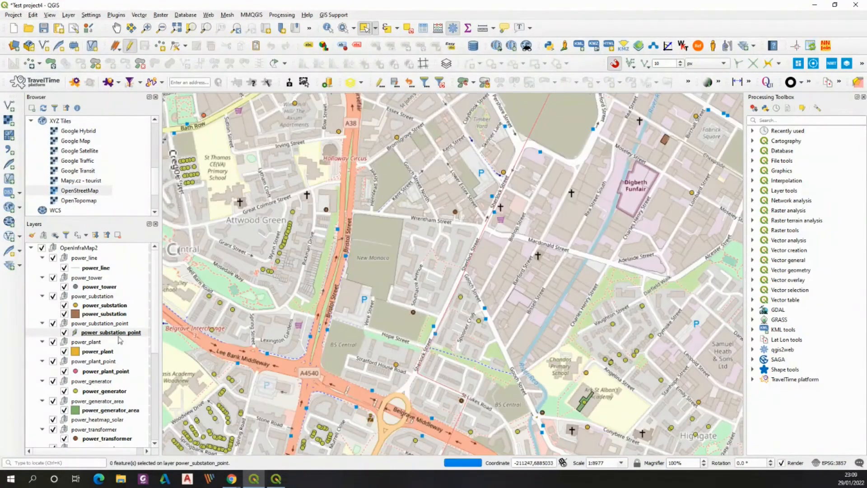
# - Save power_substation_point features as GeoJSON to OpenInfraMap.geojson on the Desktop
pyautogui.rightClick(110, 333)
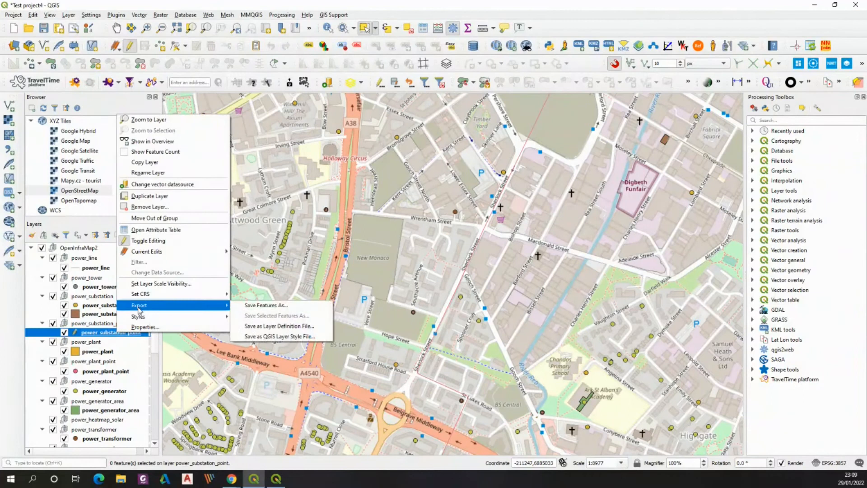
pyautogui.moveTo(266, 305)
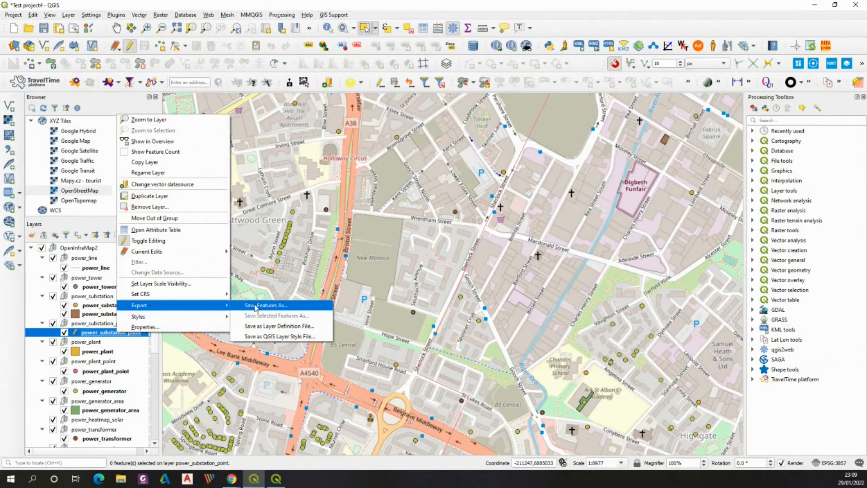
pyautogui.click(266, 305)
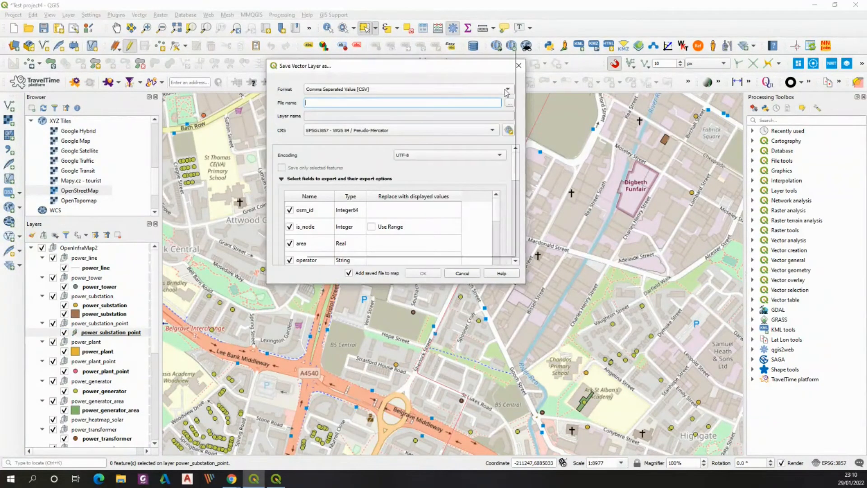
pyautogui.click(506, 89)
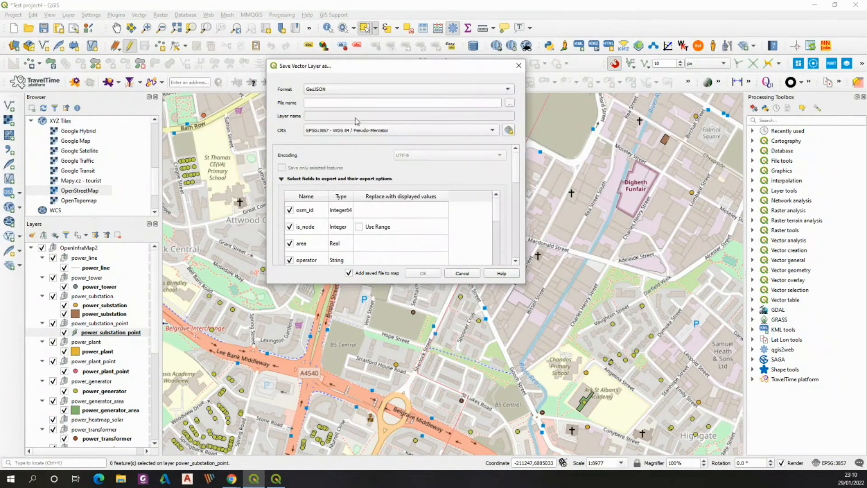
pyautogui.click(509, 103)
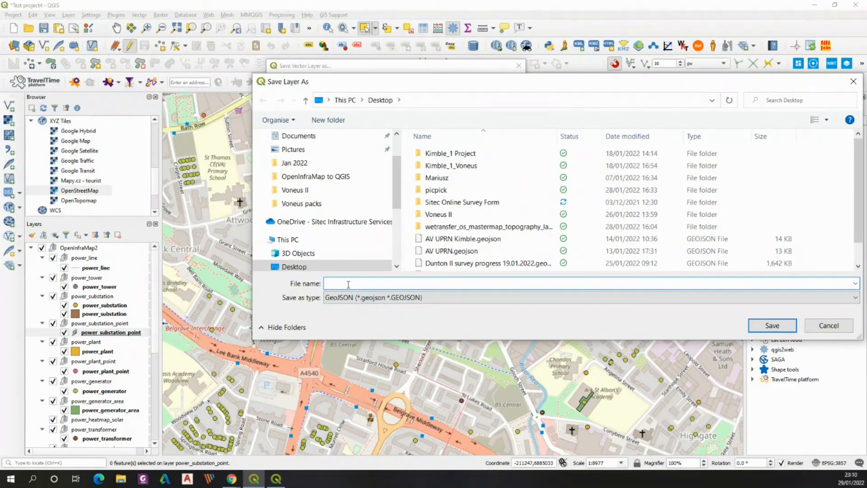
pyautogui.write('OpenInfraMap')
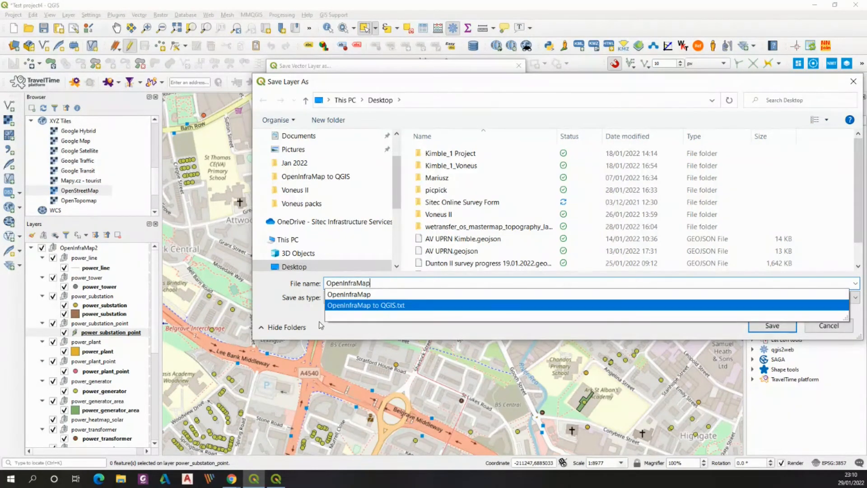
pyautogui.click(771, 325)
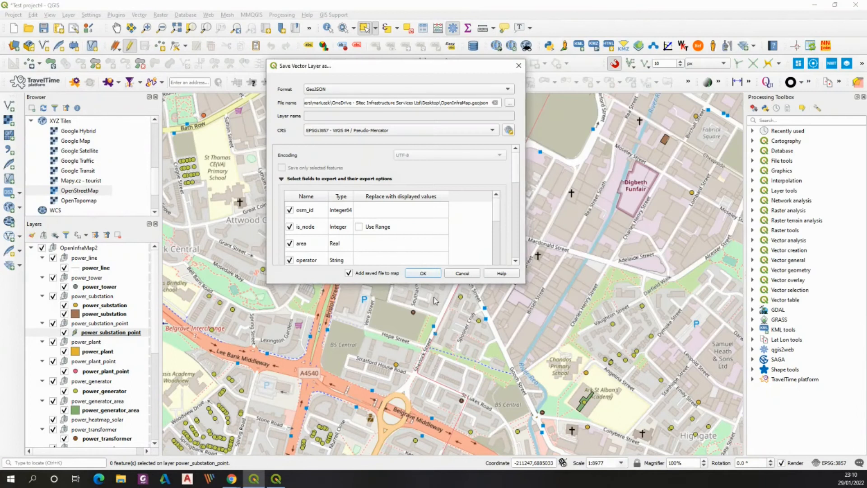
pyautogui.click(422, 273)
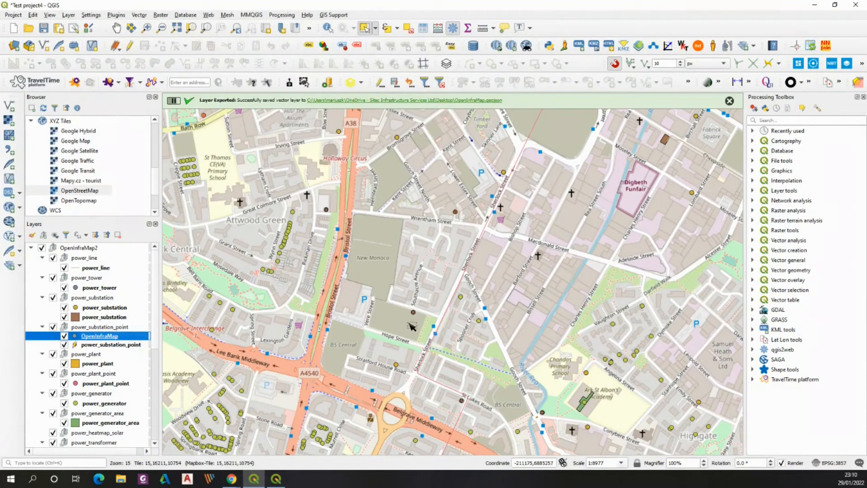
# - Add OpenInfraMap.geojson from the Desktop as a vector layer, then close the dialog
pyautogui.click(69, 15)
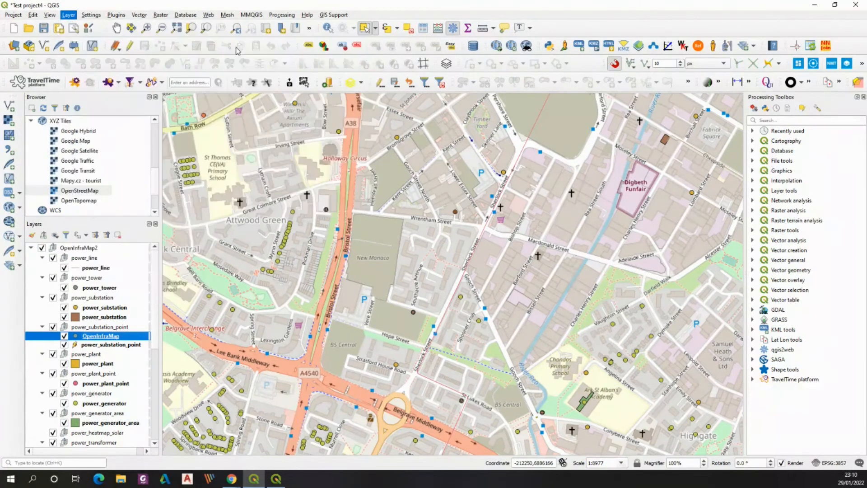
pyautogui.click(43, 45)
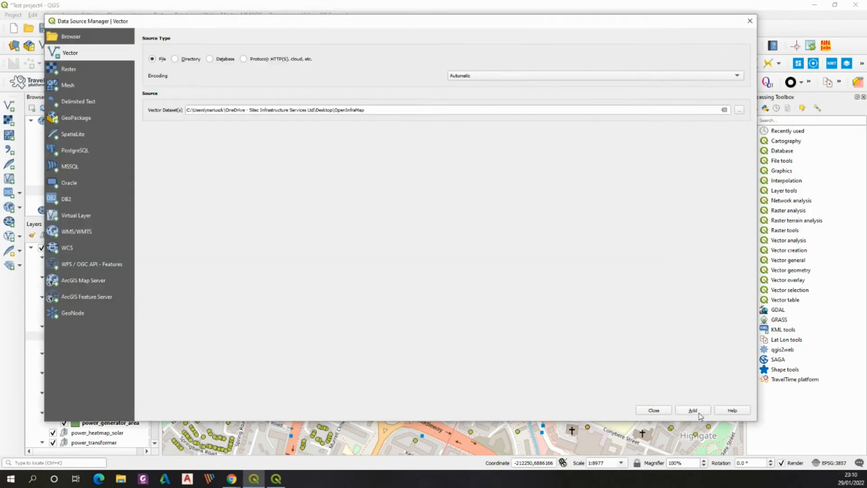
pyautogui.click(692, 409)
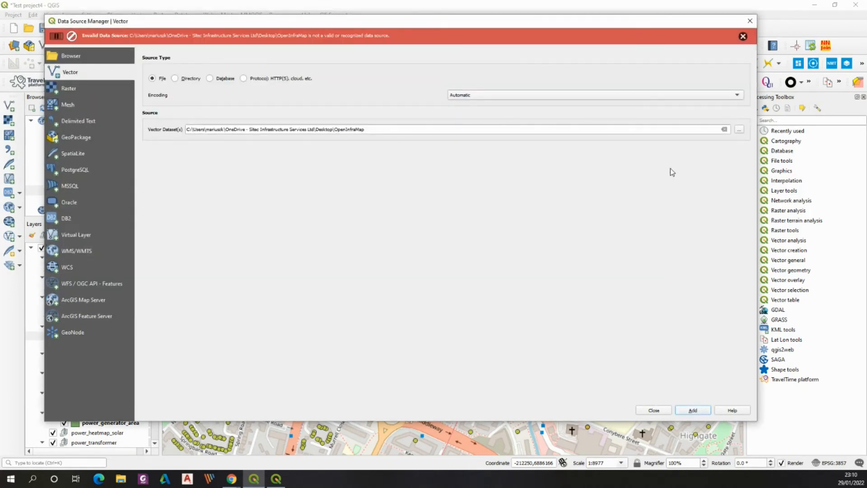
pyautogui.click(739, 128)
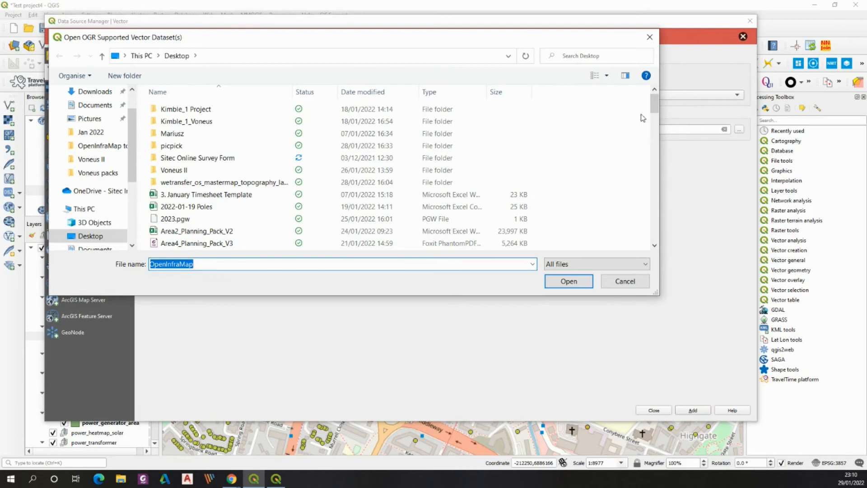
pyautogui.scroll(-3)
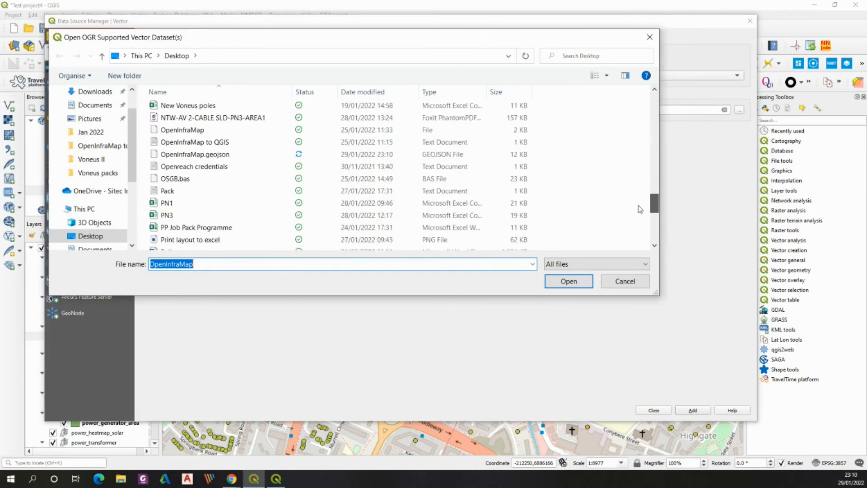
pyautogui.click(568, 281)
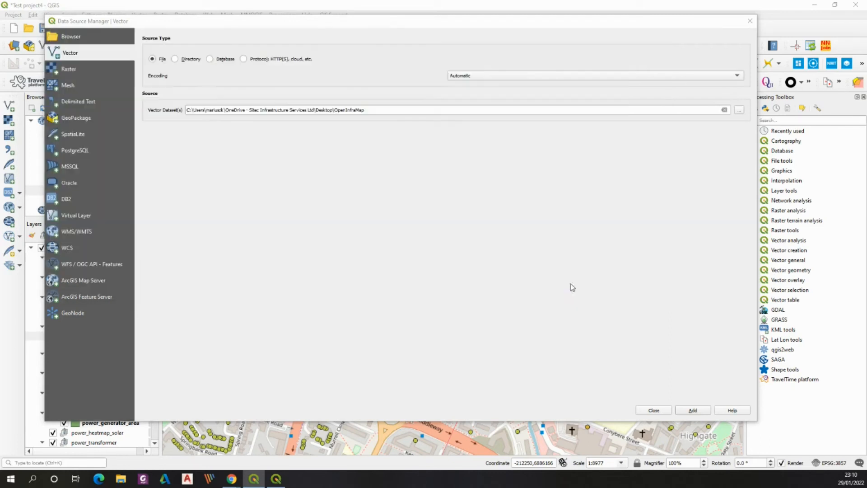
pyautogui.click(692, 410)
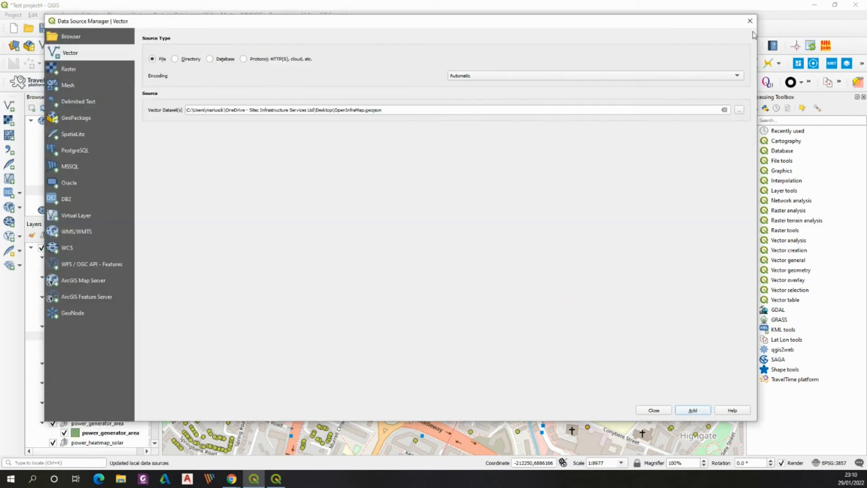
pyautogui.click(692, 410)
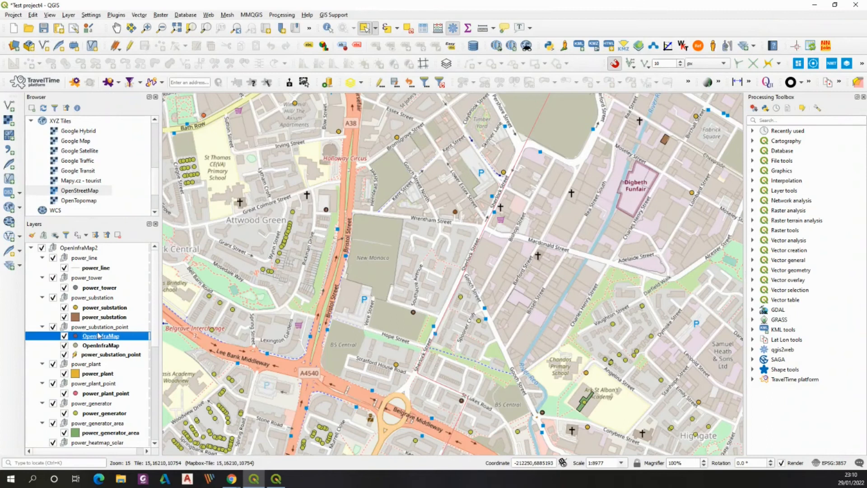
# - Move the new OpenInfraMap layer to the top level and zoom out over central Birmingham
pyautogui.rightClick(99, 336)
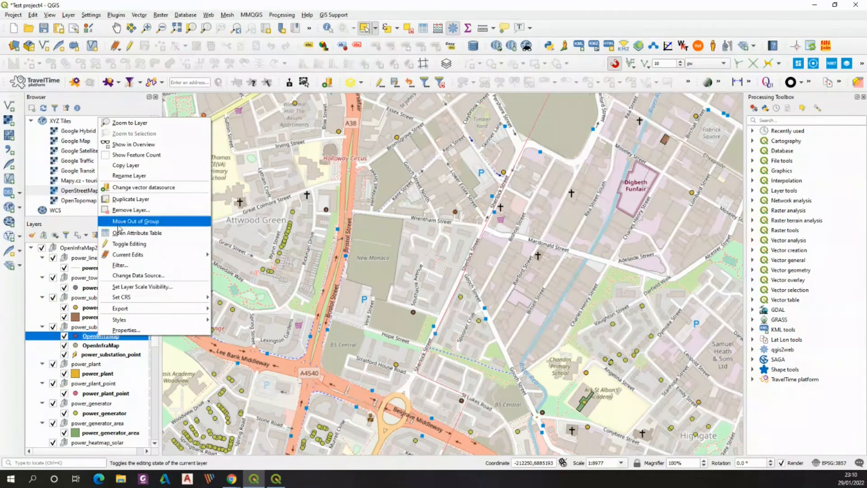
pyautogui.click(135, 221)
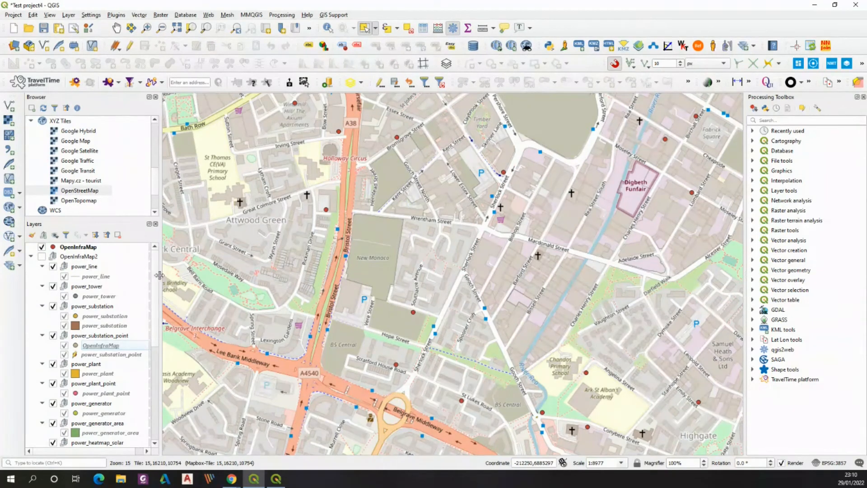
pyautogui.click(78, 247)
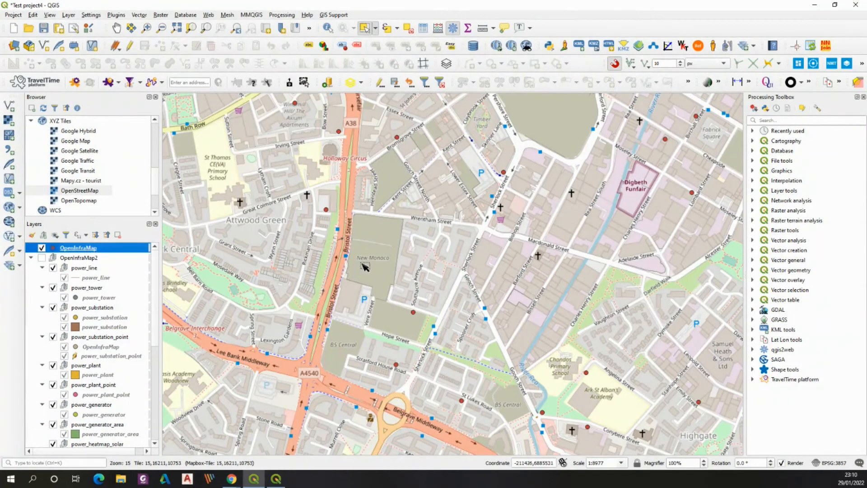
pyautogui.scroll(-3)
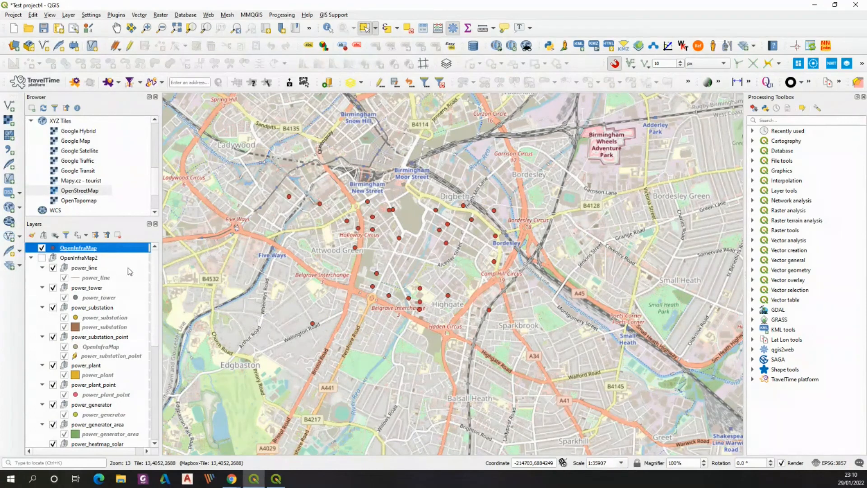
pyautogui.moveTo(221, 212)
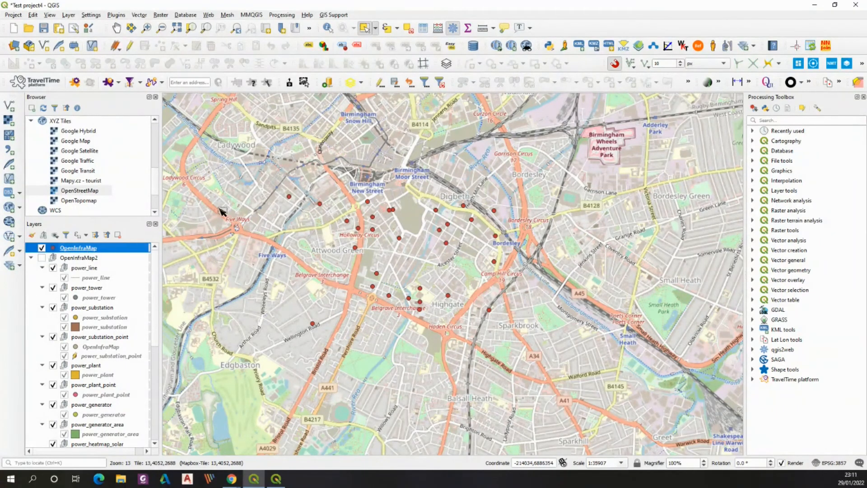
pyautogui.moveTo(571, 340)
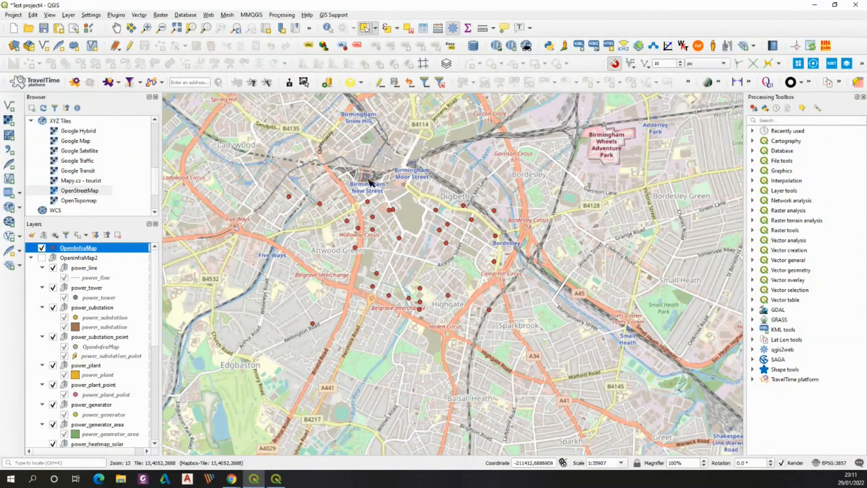
pyautogui.moveTo(304, 347)
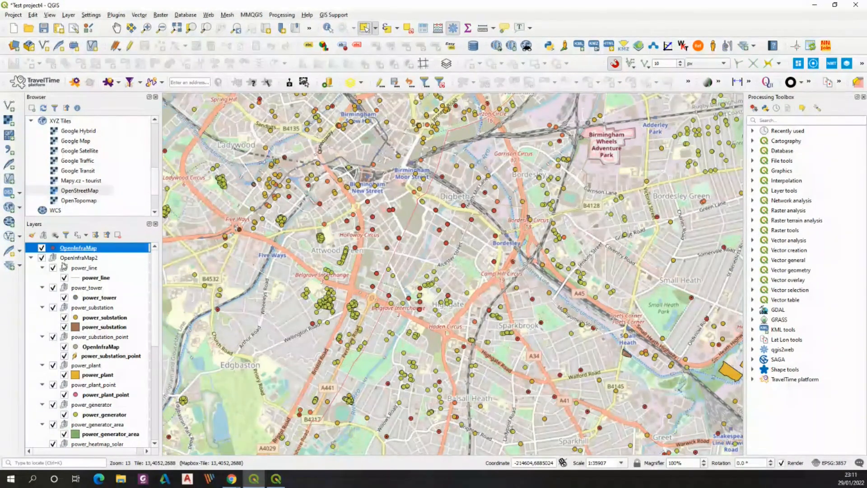
# - Uncheck the standalone OpenInfraMap layer and give power_line the EPSG:27700 OSGB 1936 CRS
pyautogui.click(41, 247)
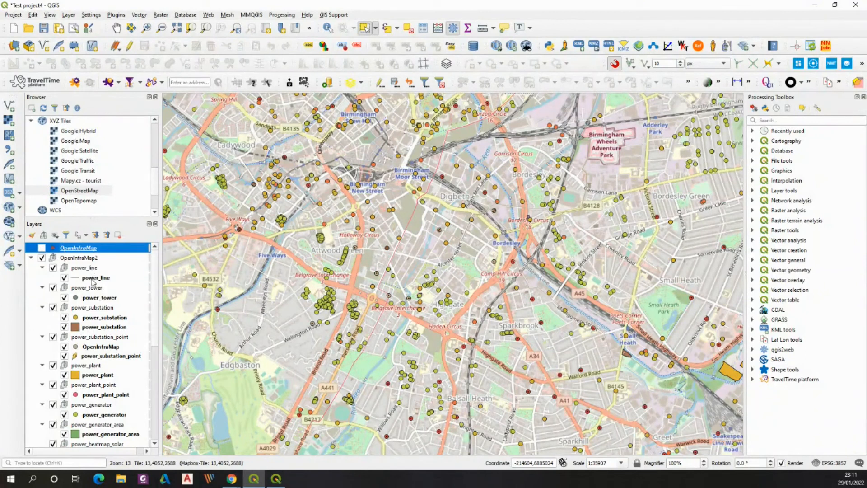
pyautogui.rightClick(96, 278)
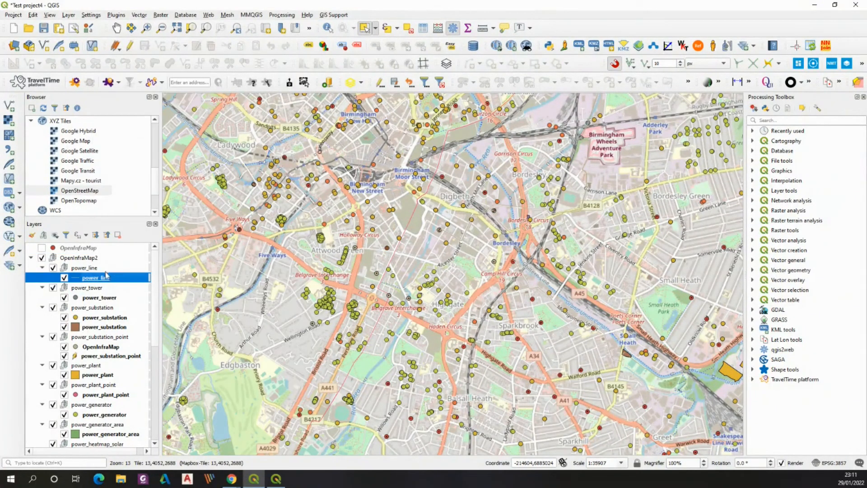
pyautogui.doubleClick(96, 277)
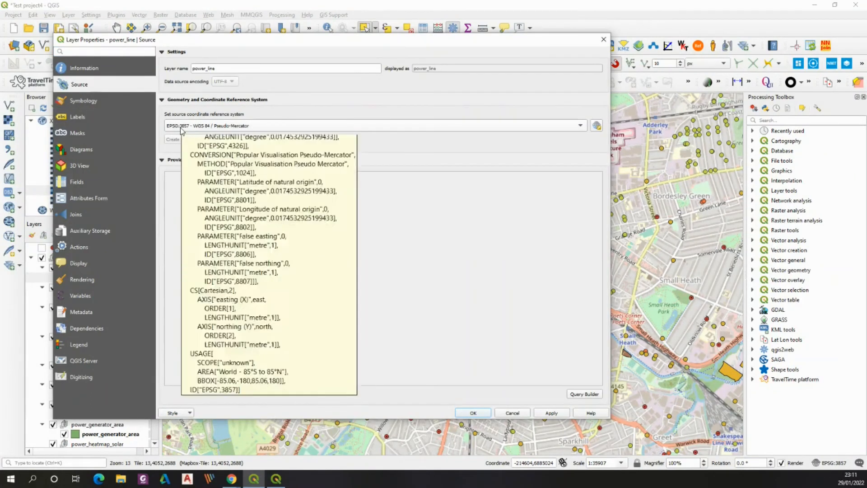
pyautogui.moveTo(523, 309)
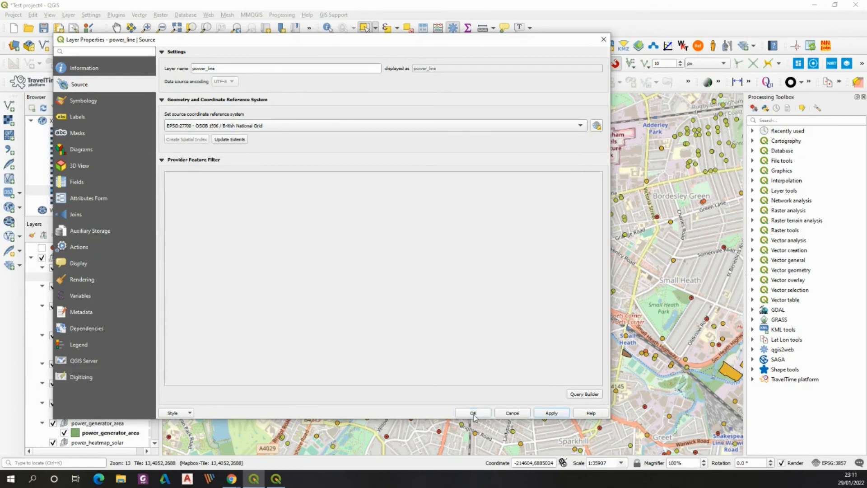
pyautogui.click(473, 412)
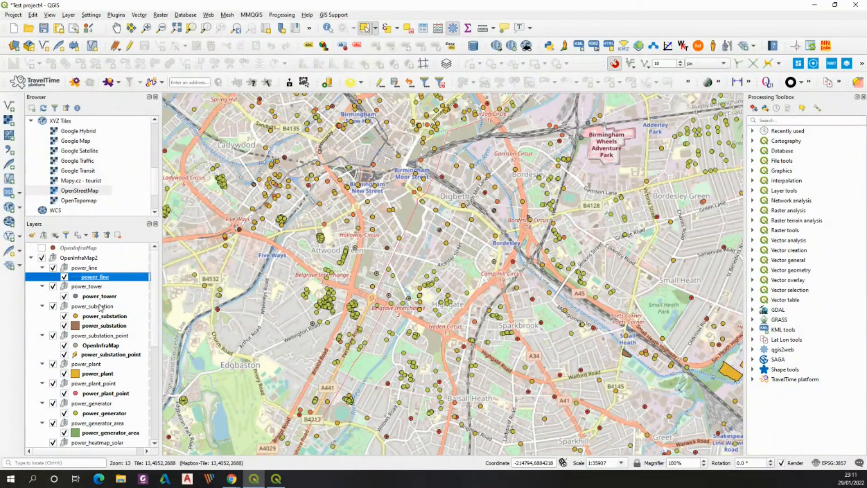
pyautogui.moveTo(99, 296)
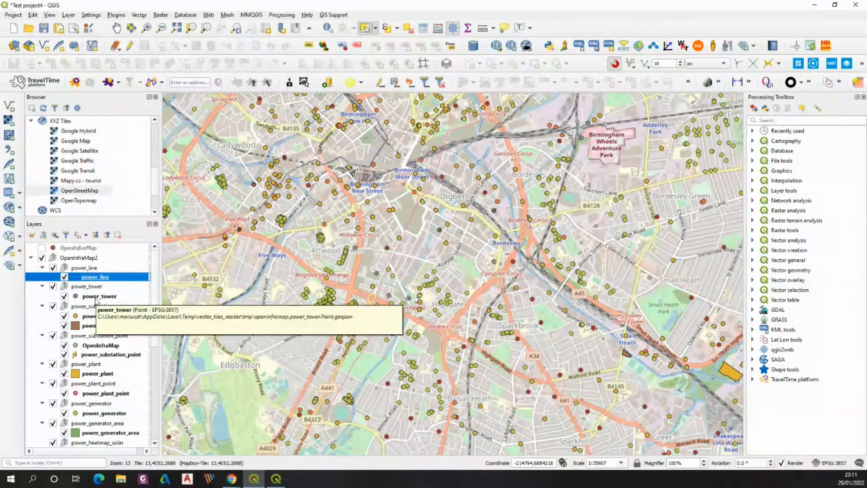